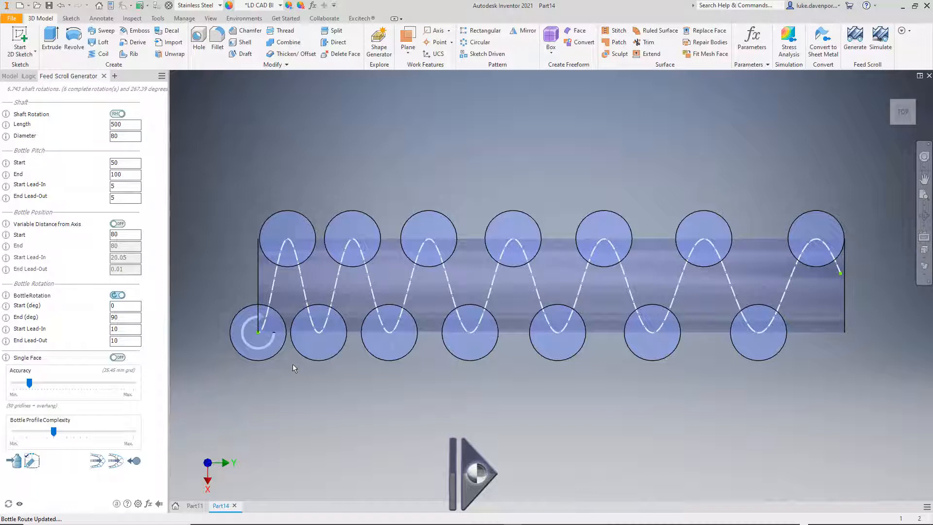
mouse_move(272, 444)
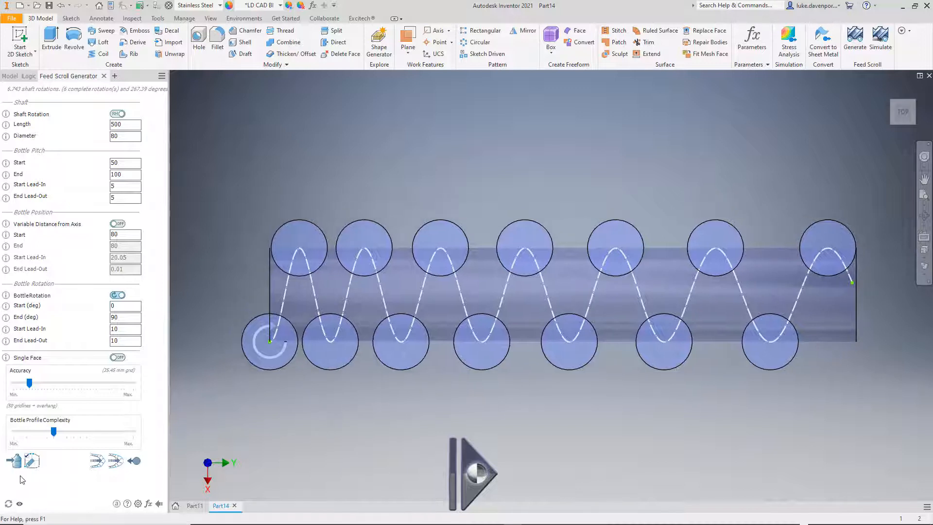
mouse_move(14, 461)
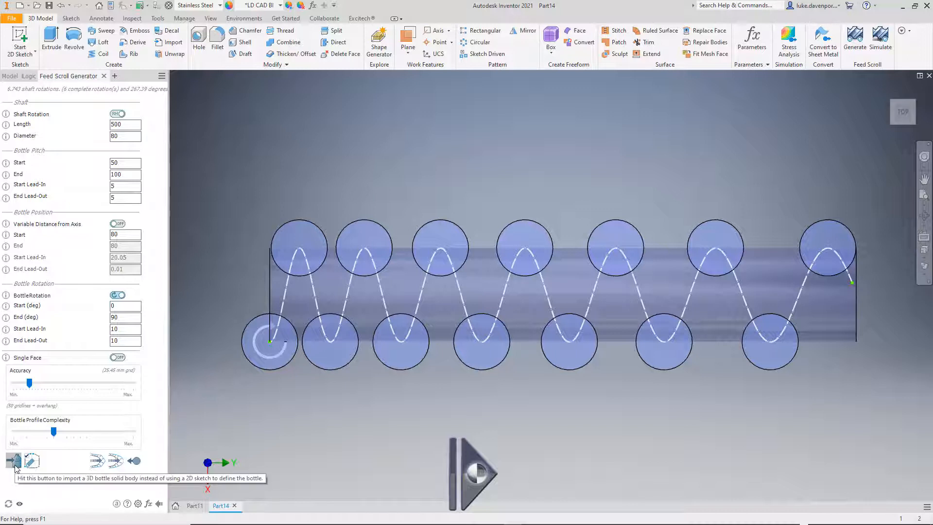
mouse_move(33, 461)
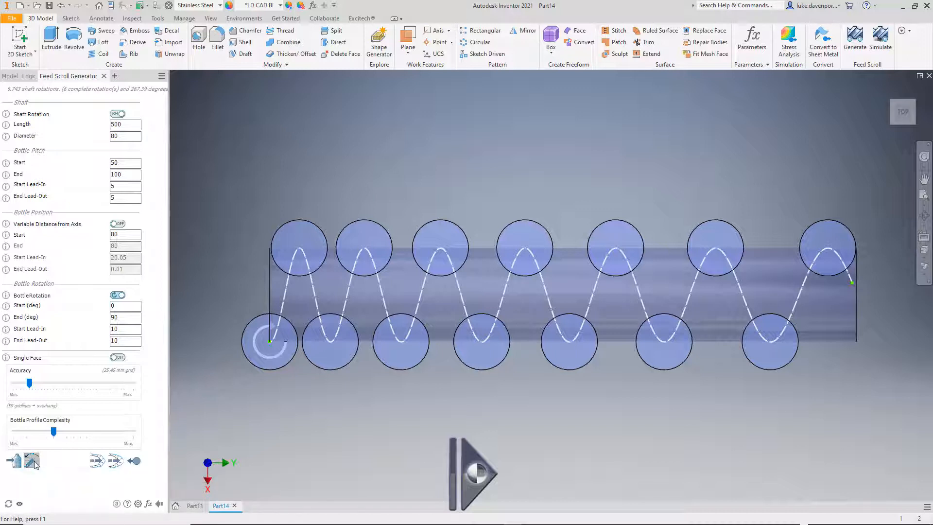
mouse_move(31, 460)
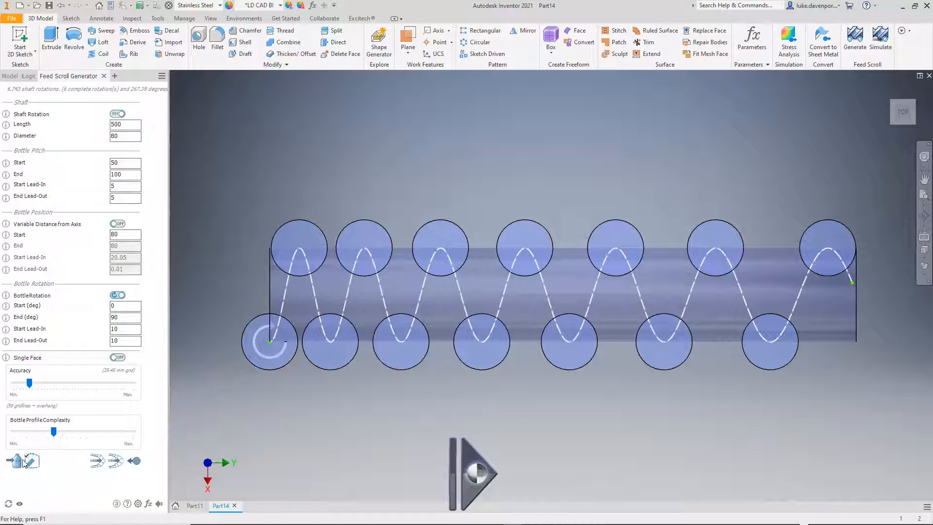
mouse_move(31, 460)
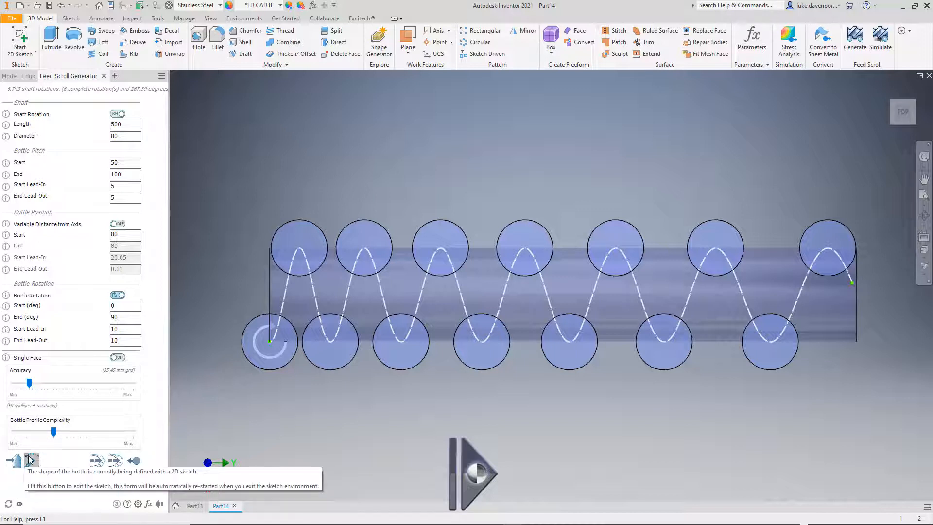
mouse_move(31, 460)
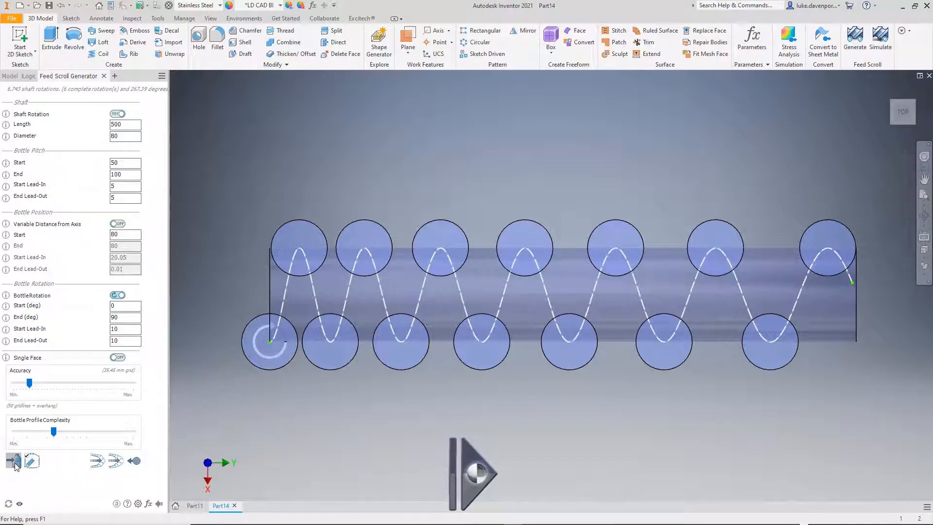
mouse_move(13, 461)
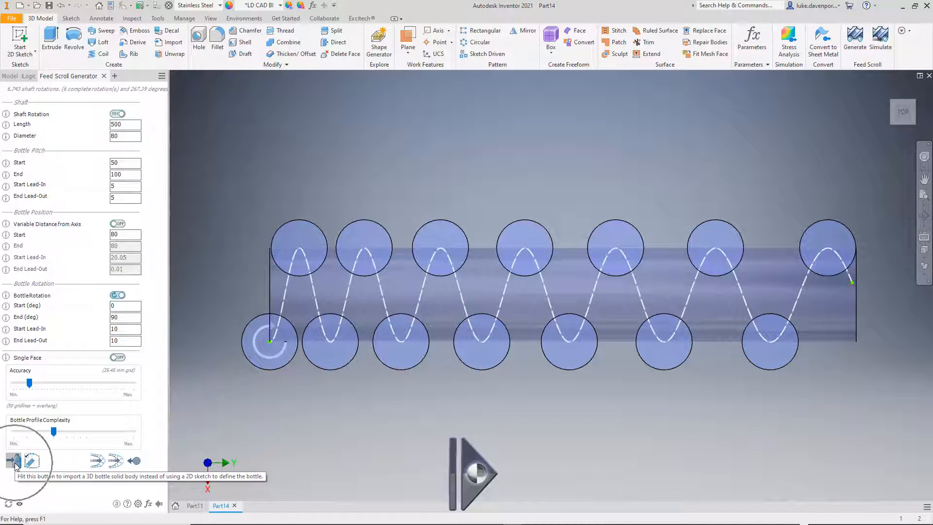
- Import Triangular Bottle-STEP.stp as a STEP file for the 3D bottle
left_click(11, 461)
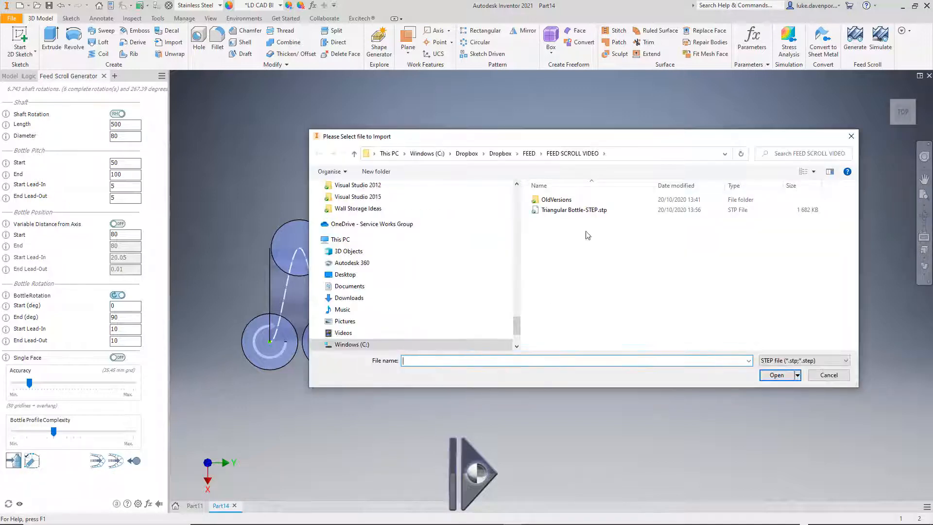
left_click(575, 210)
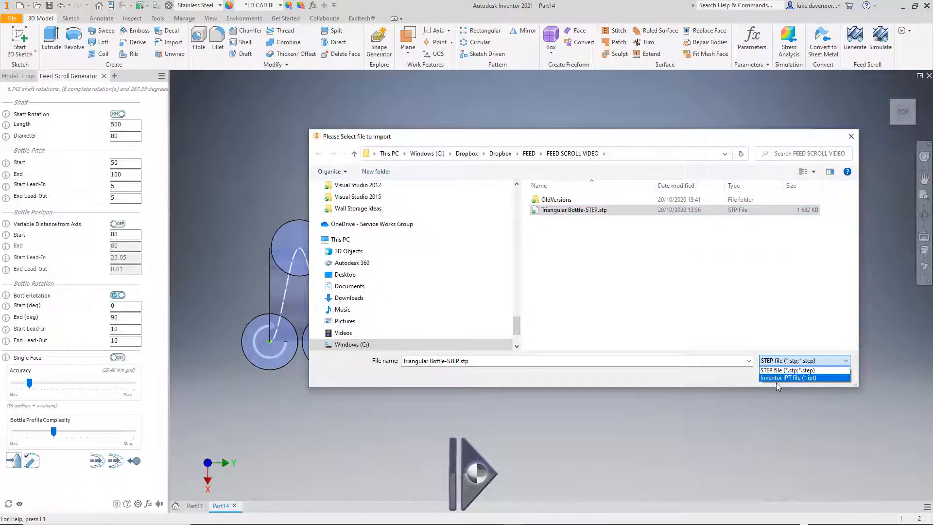
left_click(784, 370)
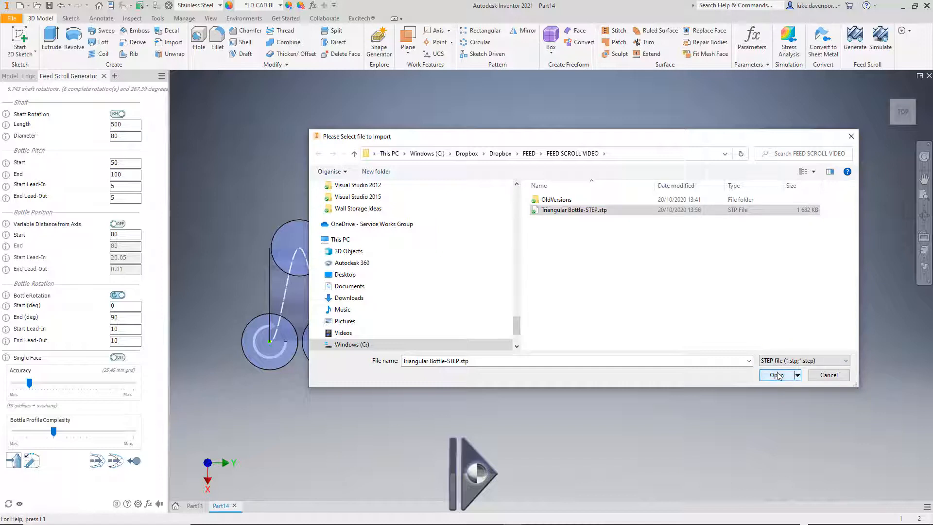
left_click(777, 375)
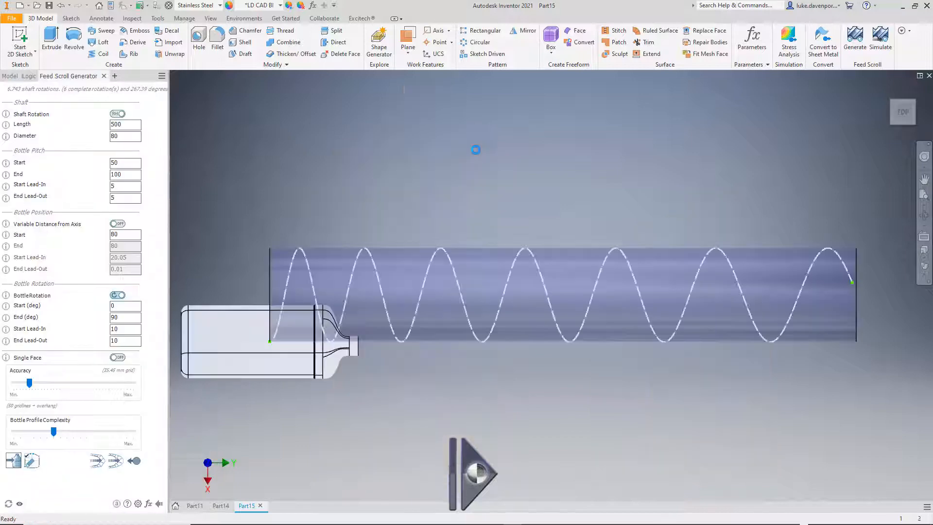
- Pick Solid4 from the Pick Solid Body For Import list
left_click(220, 506)
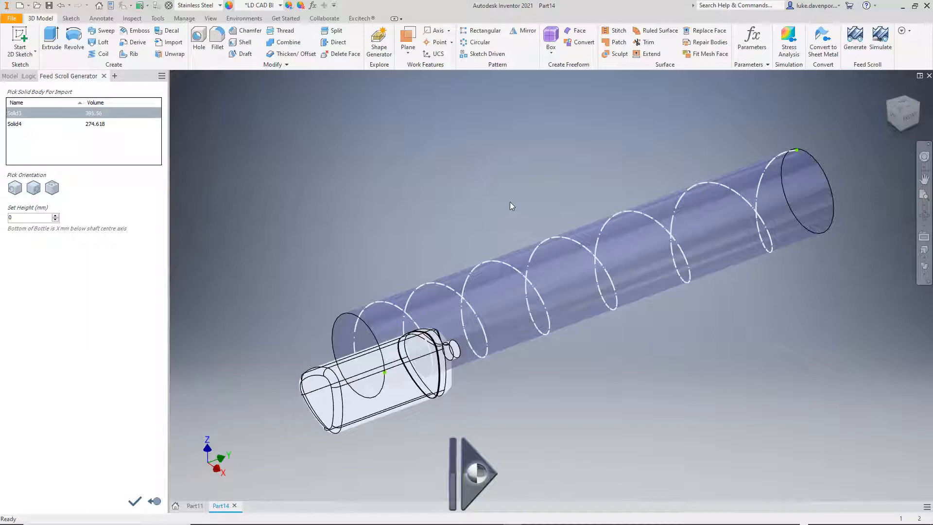
left_click(15, 124)
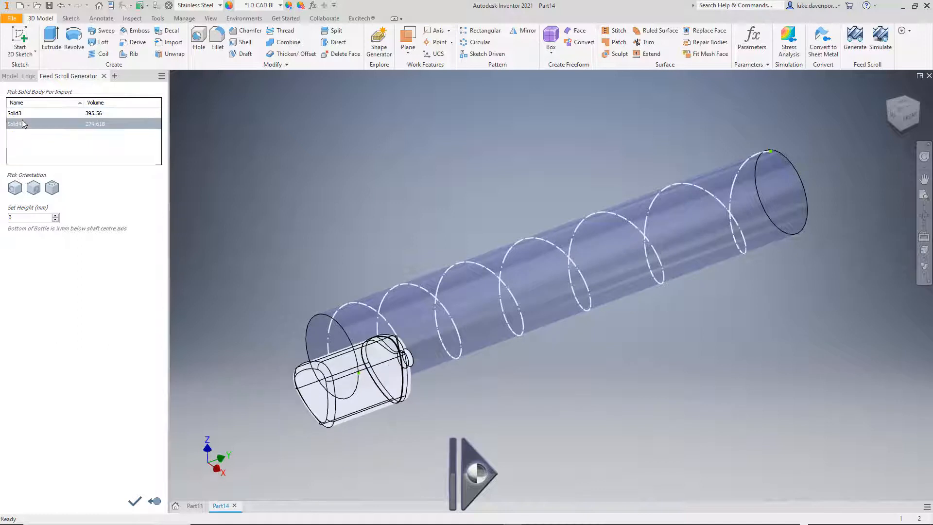
left_click(48, 113)
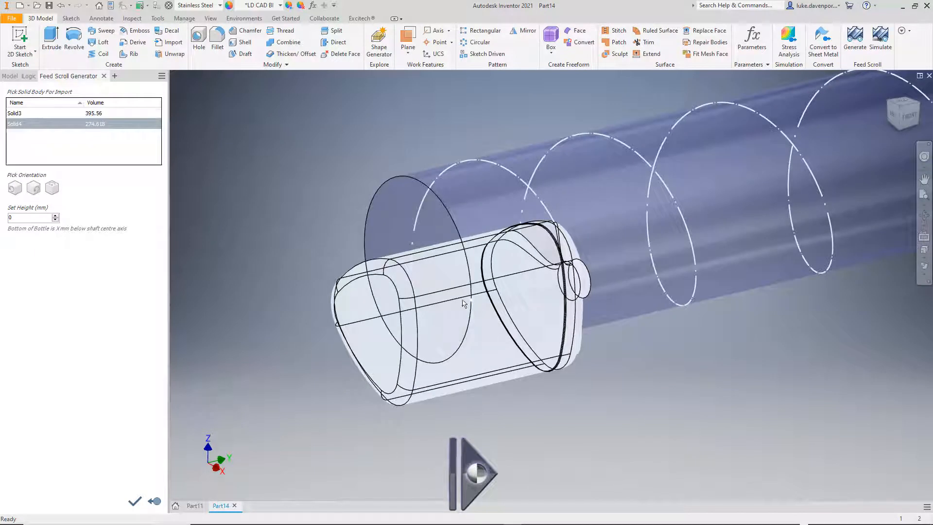
- Cycle through bottle orientation options, settling on the bottle standing upright with its neck on top
left_click(14, 188)
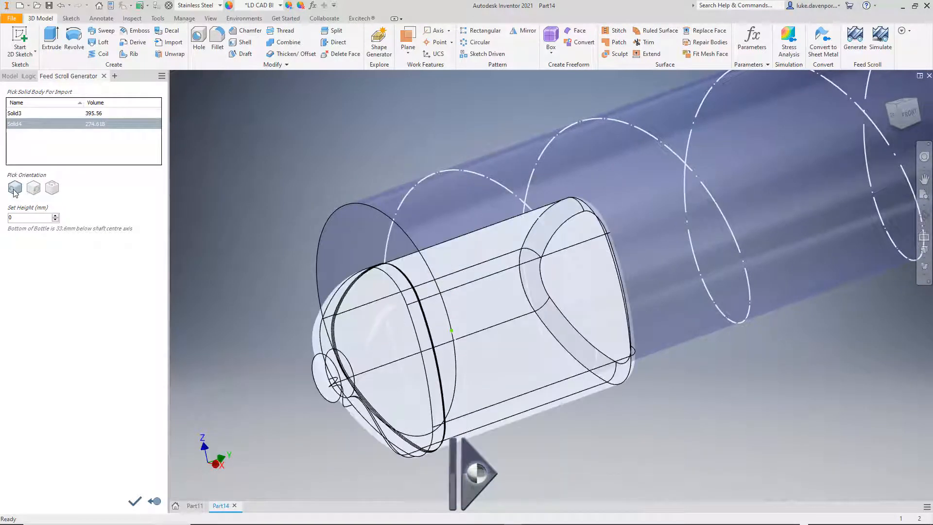
left_click(32, 188)
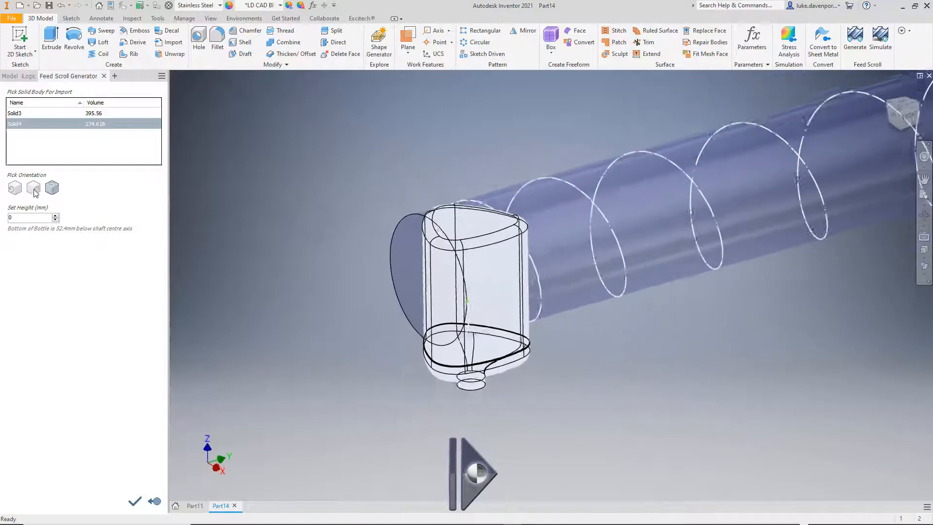
left_click(15, 188)
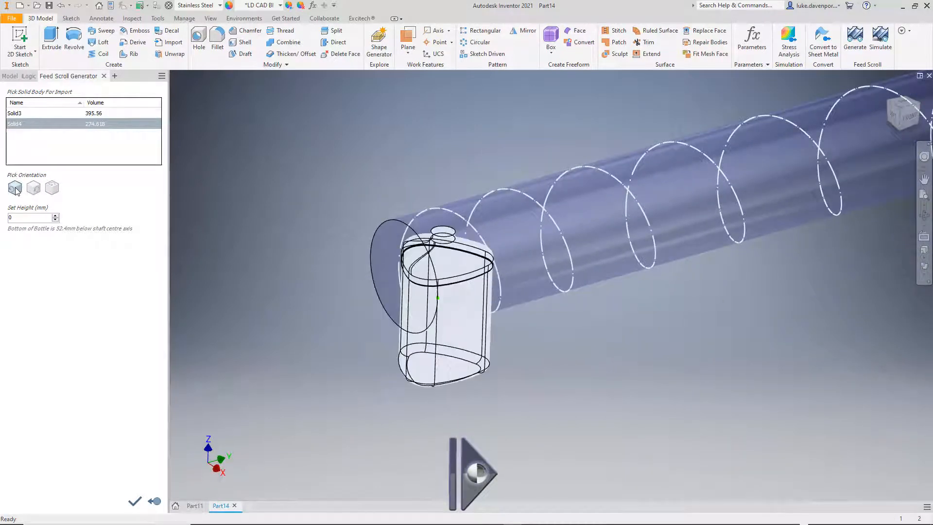
left_click(34, 187)
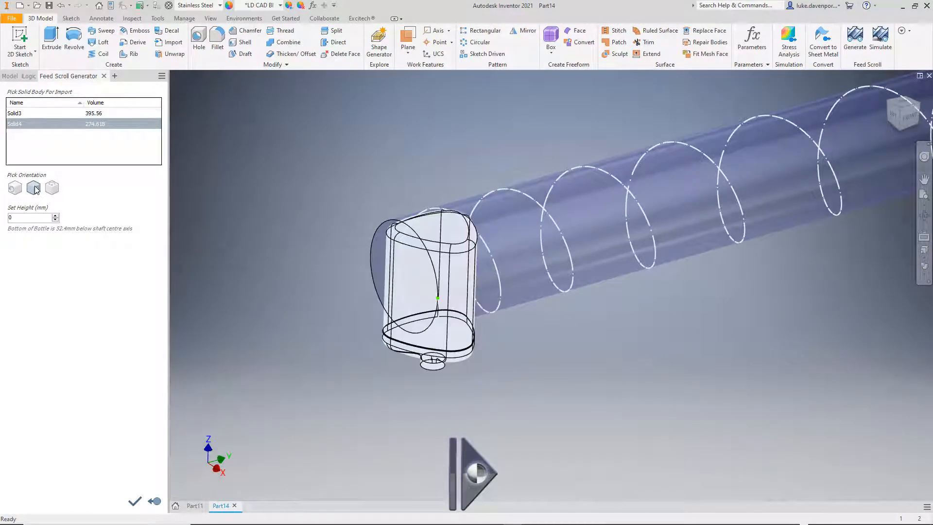
left_click(51, 188)
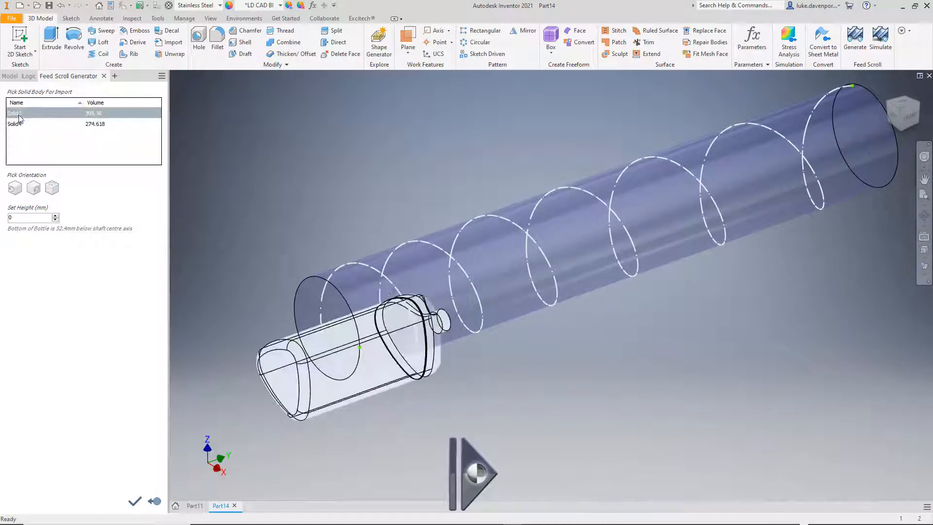
left_click(14, 188)
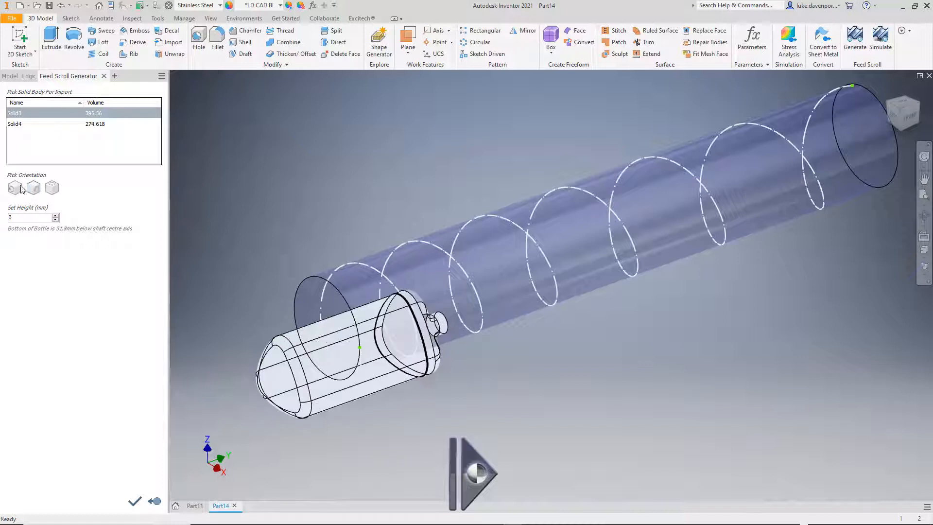
left_click(52, 187)
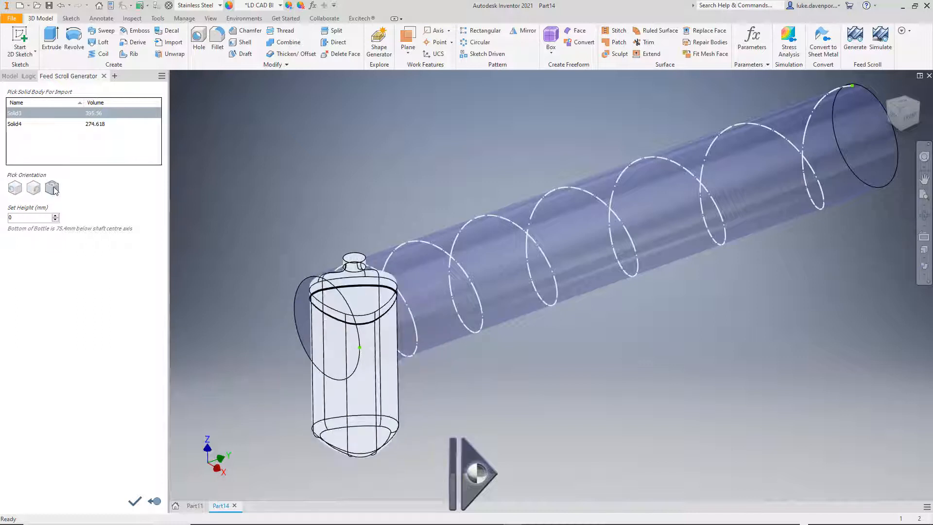
left_click(52, 187)
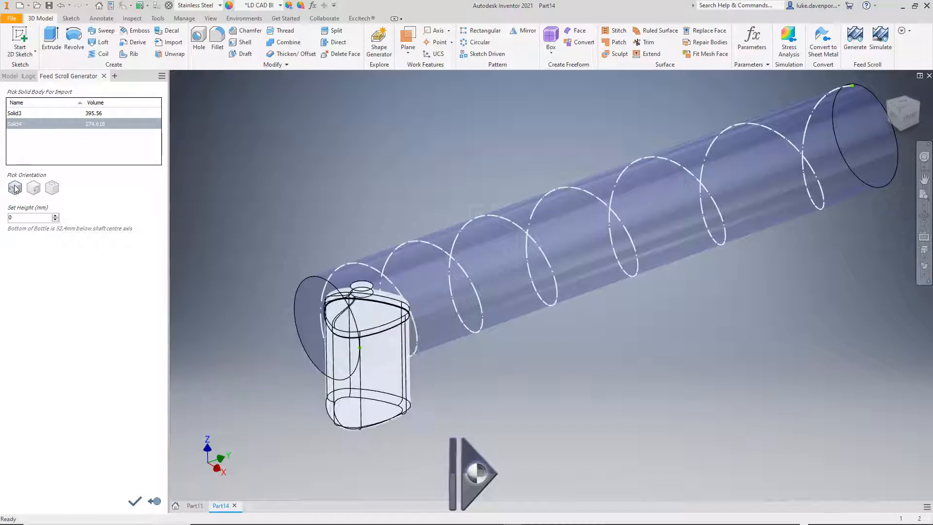
left_click(52, 188)
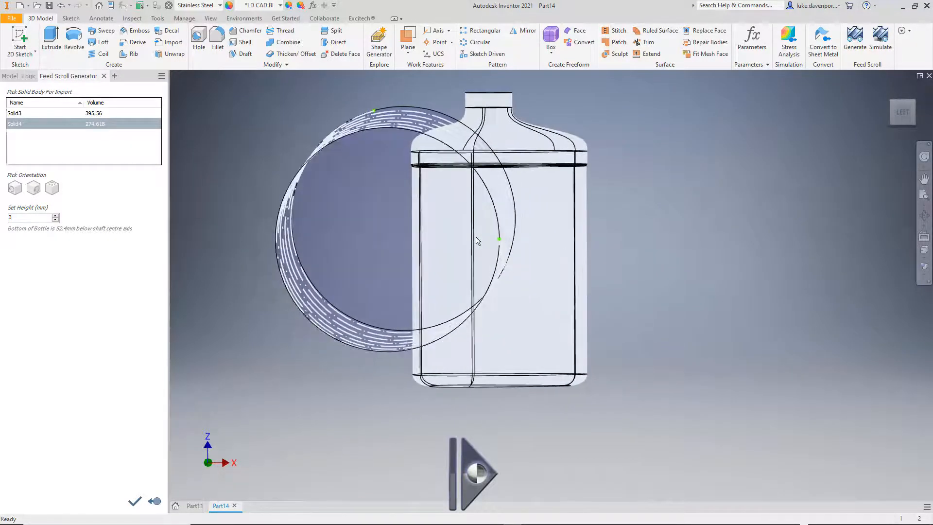
- Step the Set Height offset up to 20, then back to 0
left_click(55, 215)
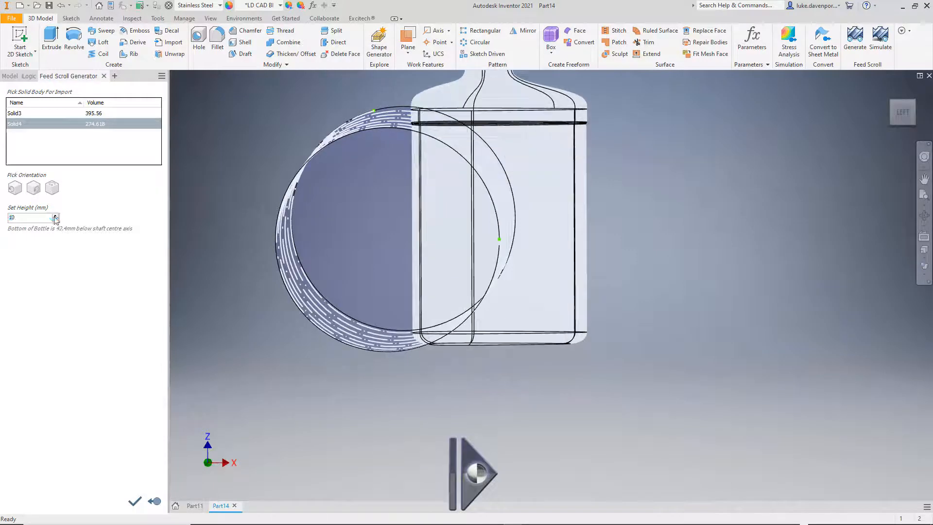
left_click(56, 215)
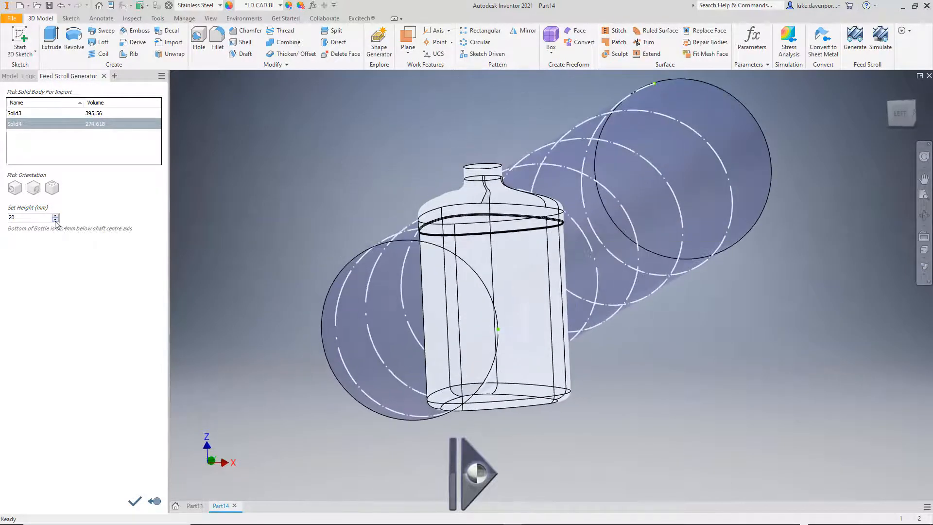
left_click(56, 219)
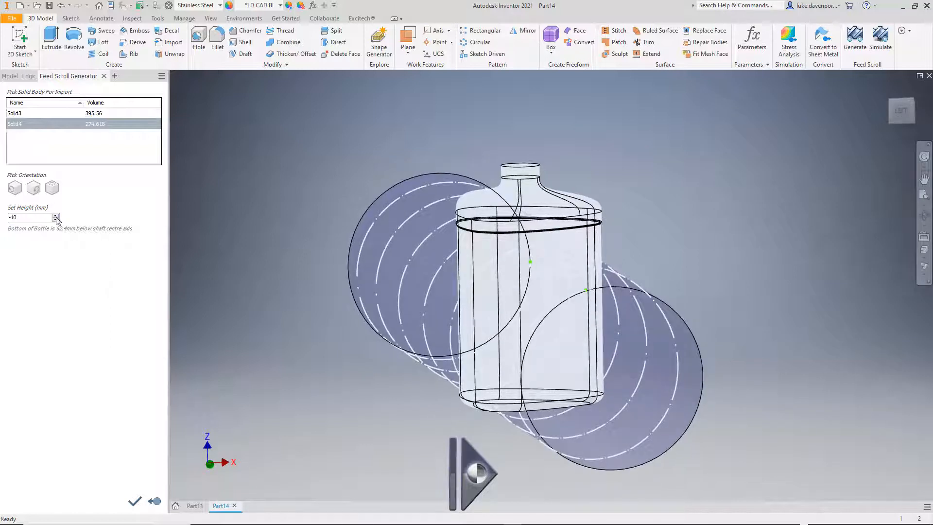
left_click(55, 215)
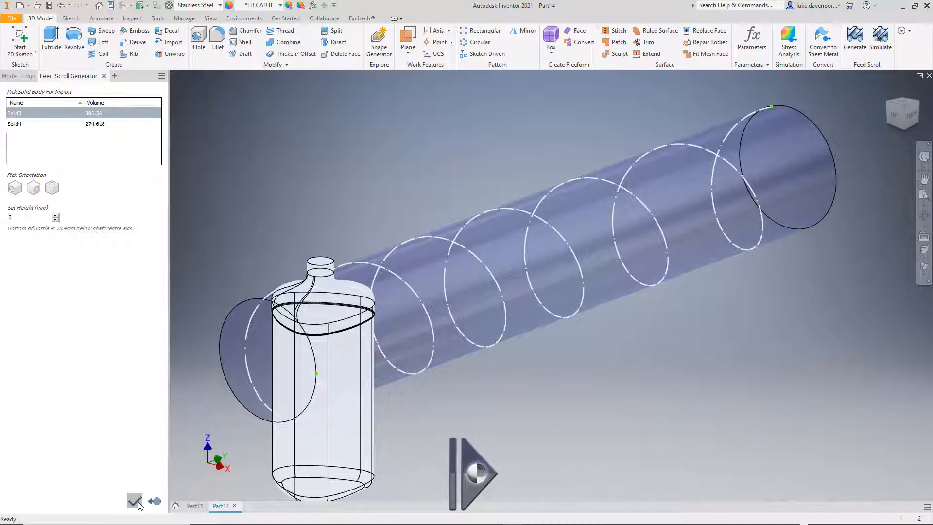
- Confirm the bottle setup, load settings from the model, and turn on BottleRotation (0–90°)
left_click(135, 500)
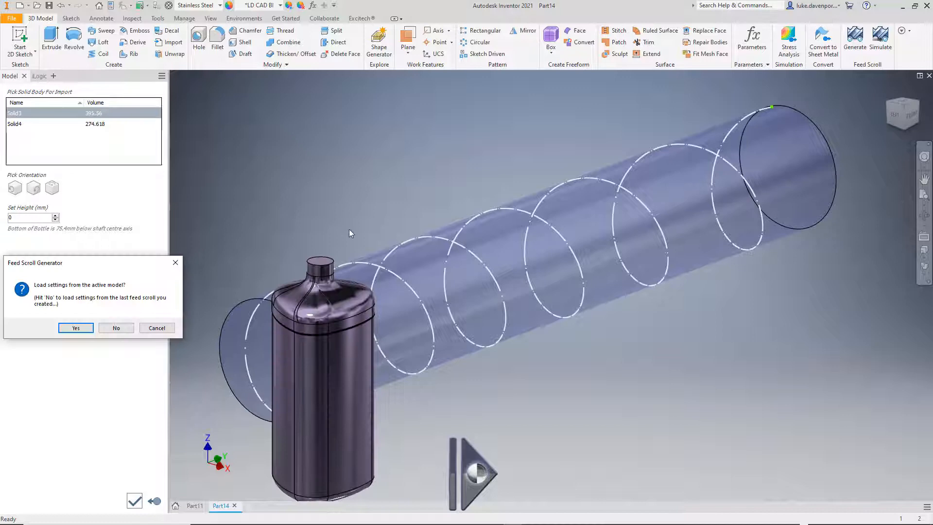
left_click(74, 328)
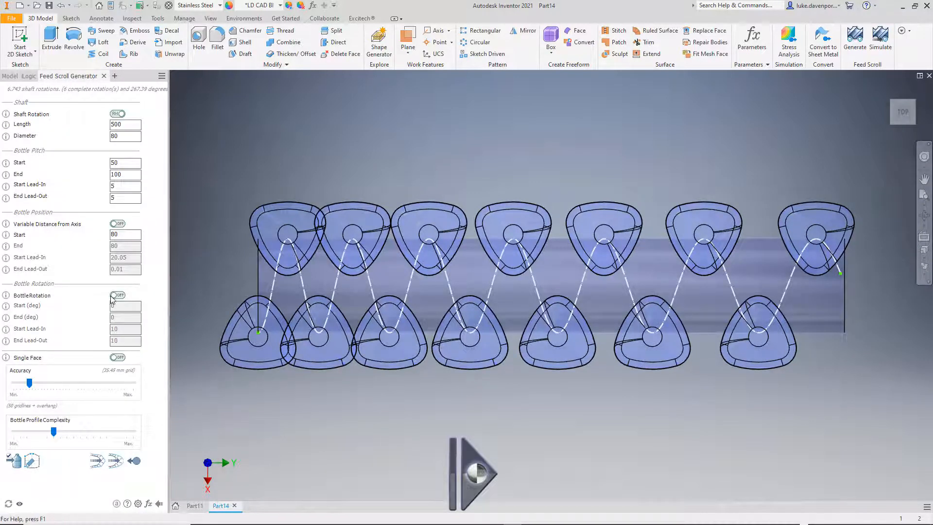
left_click(117, 295)
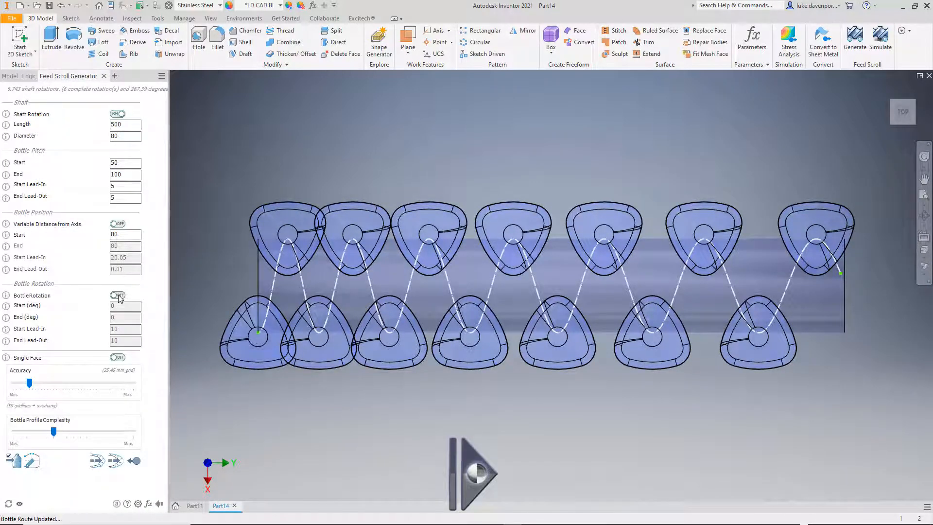
left_click(117, 295)
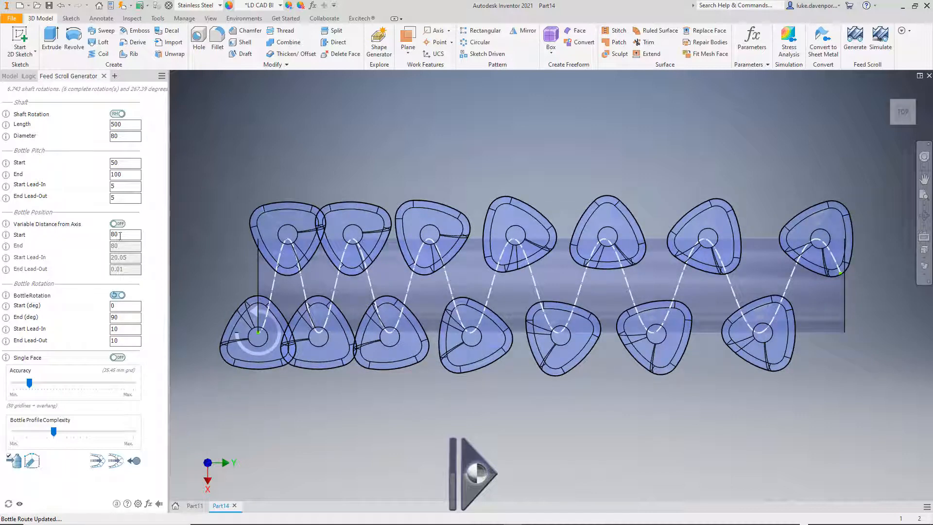
- Set Bottle Position Start to 100 and Bottle Pitch Start to 70
triple_click(125, 234)
type("100")
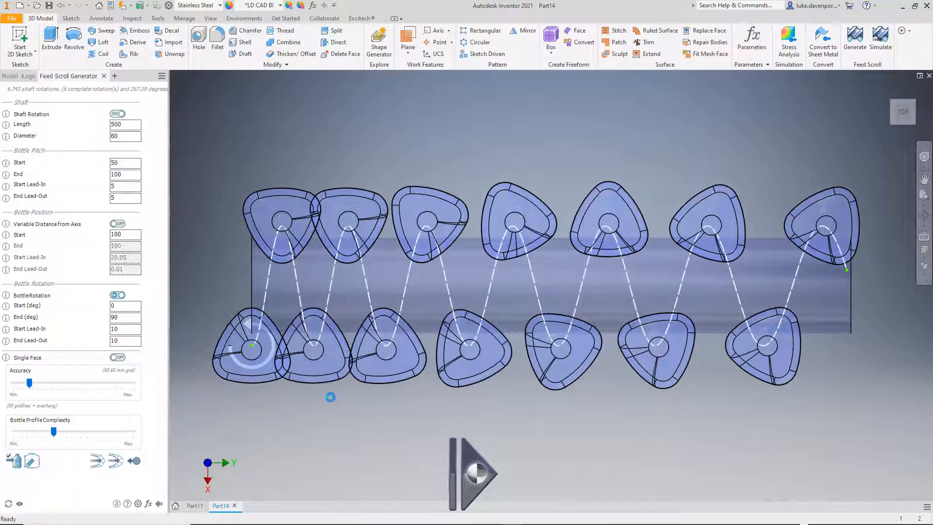
triple_click(125, 162)
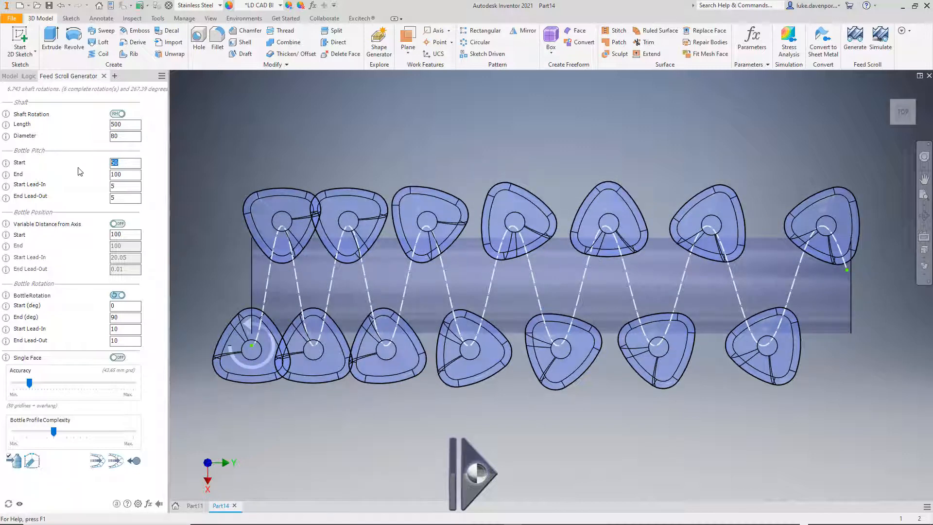
type("70")
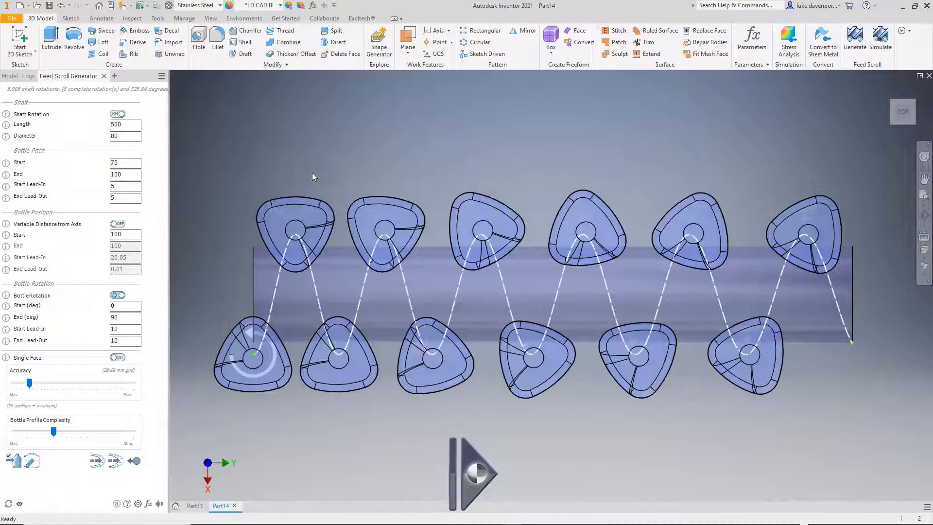
mouse_move(114, 460)
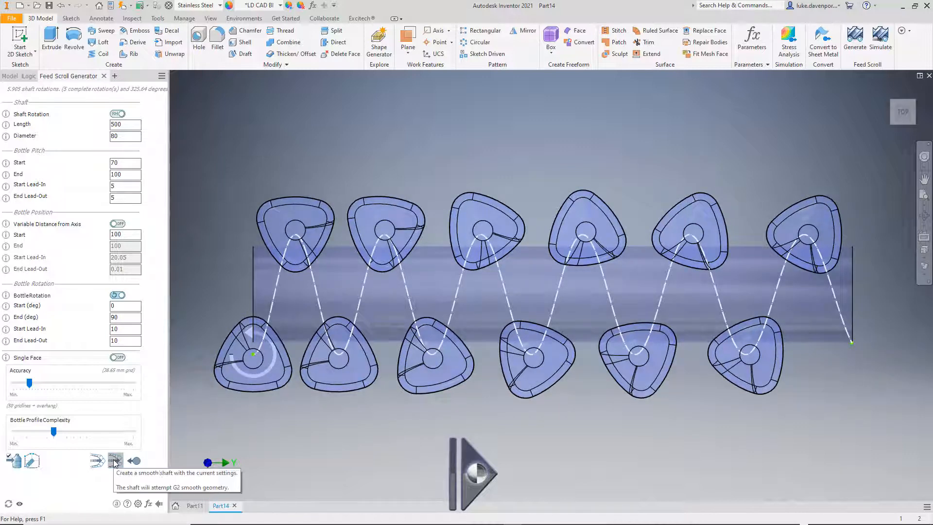
mouse_move(9, 460)
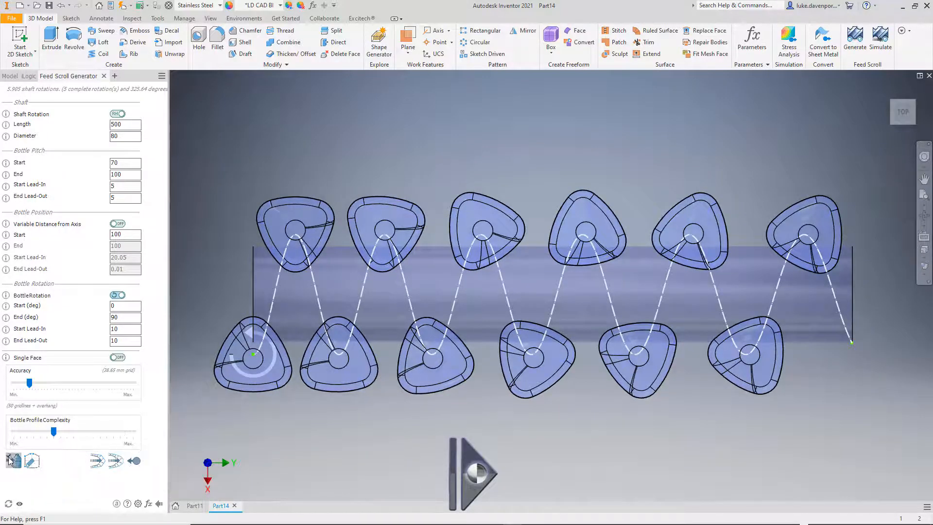
mouse_move(10, 460)
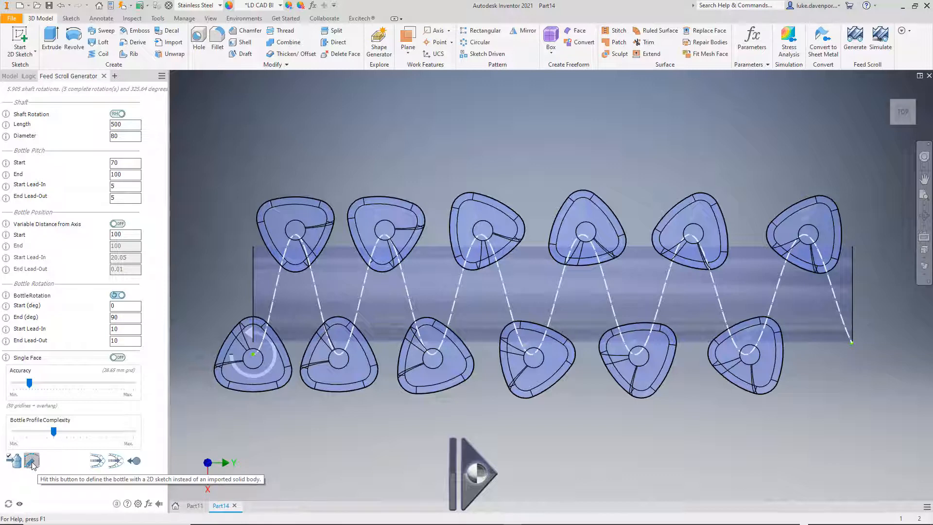
- Switch to a 2D sketched bottle, confirming deletion of the imported solid
left_click(31, 460)
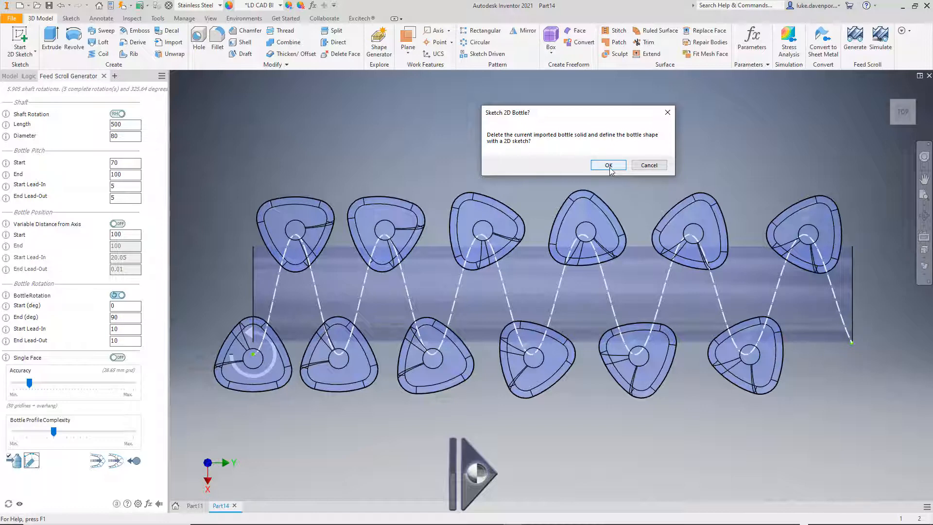
left_click(608, 165)
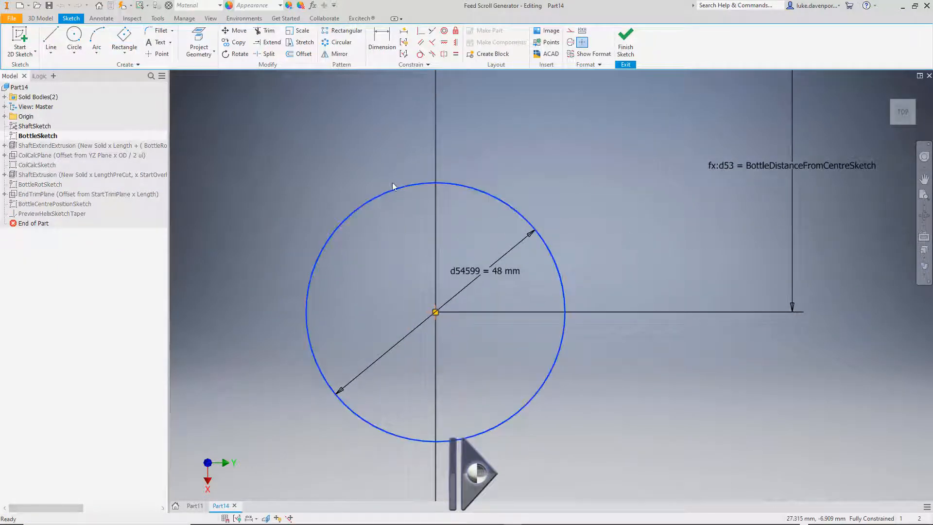
- Draw a tilted three-point rectangle around the bottle centre and finish the sketch
left_click(124, 42)
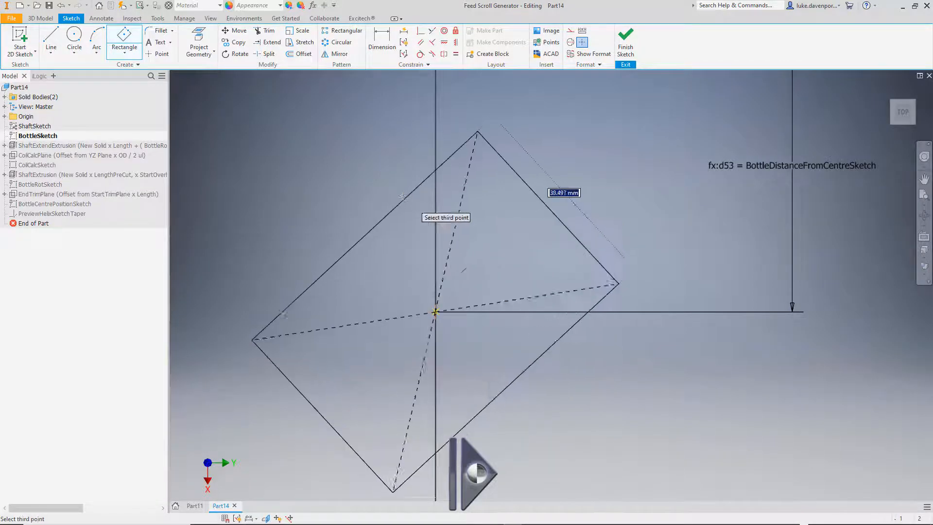
left_click(565, 135)
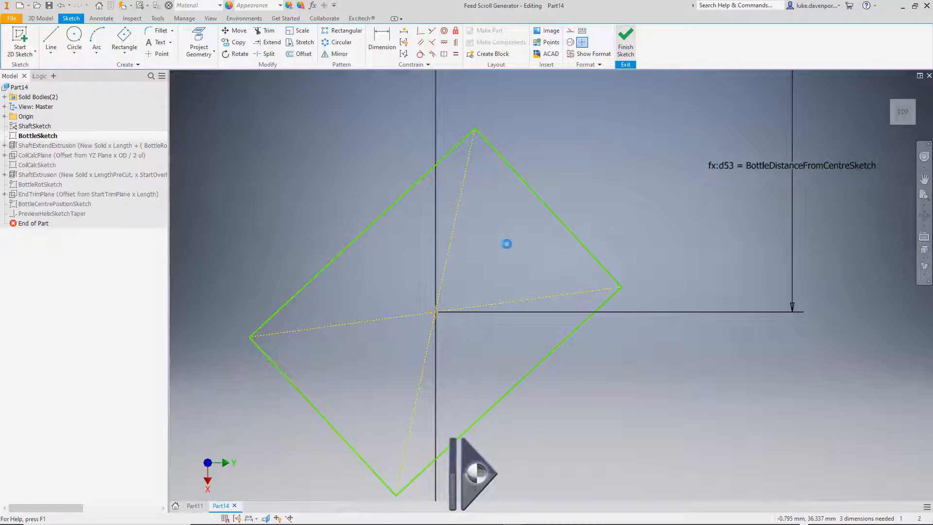
left_click(625, 41)
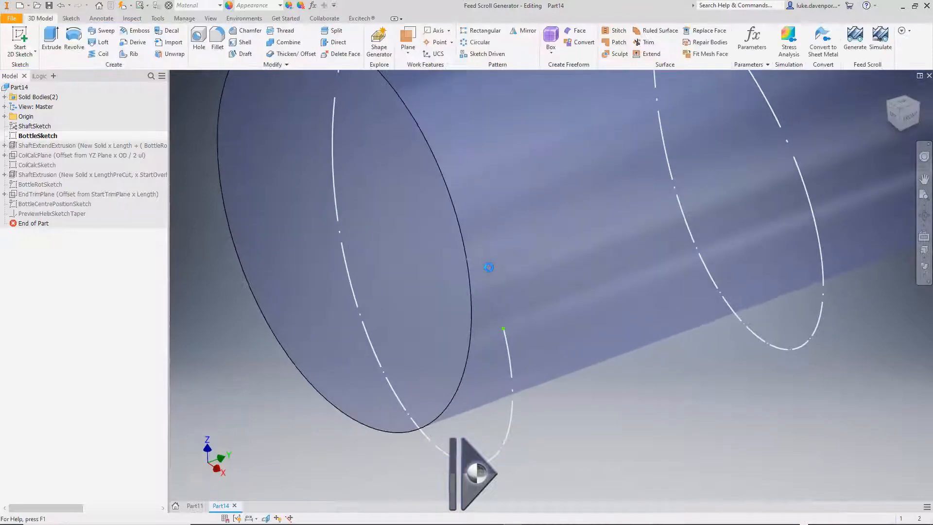